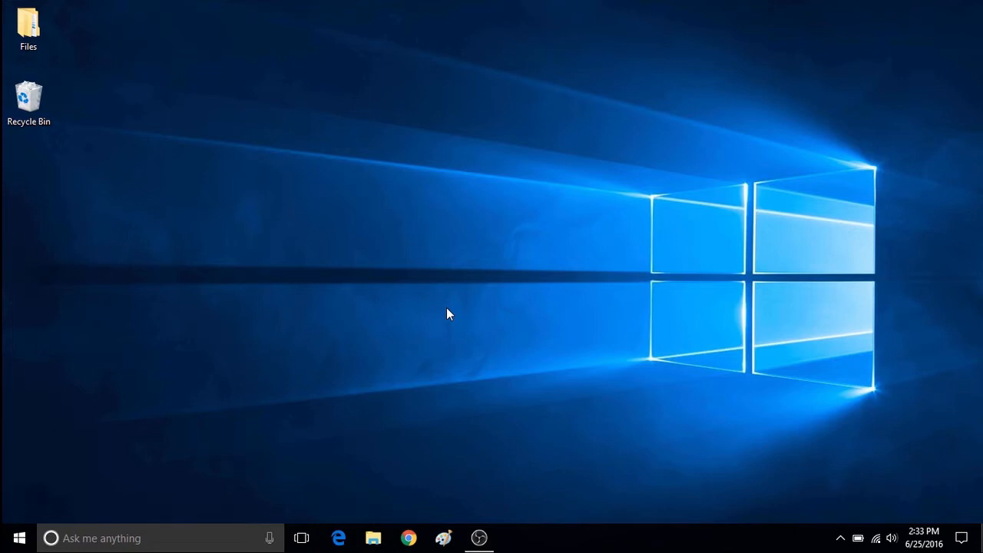
Open the Start menu and scroll the app list down to the W entries
left_click(19, 538)
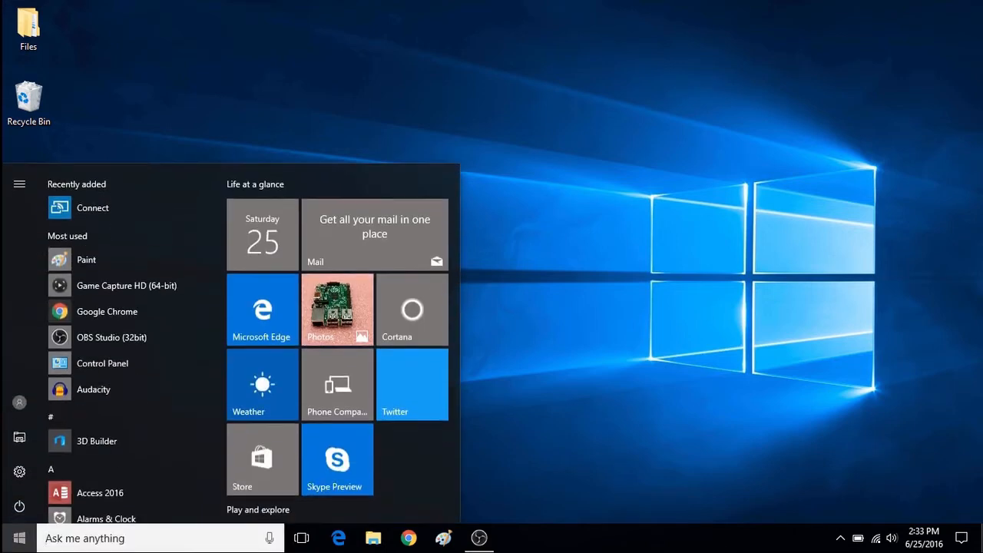
scroll("down", 3)
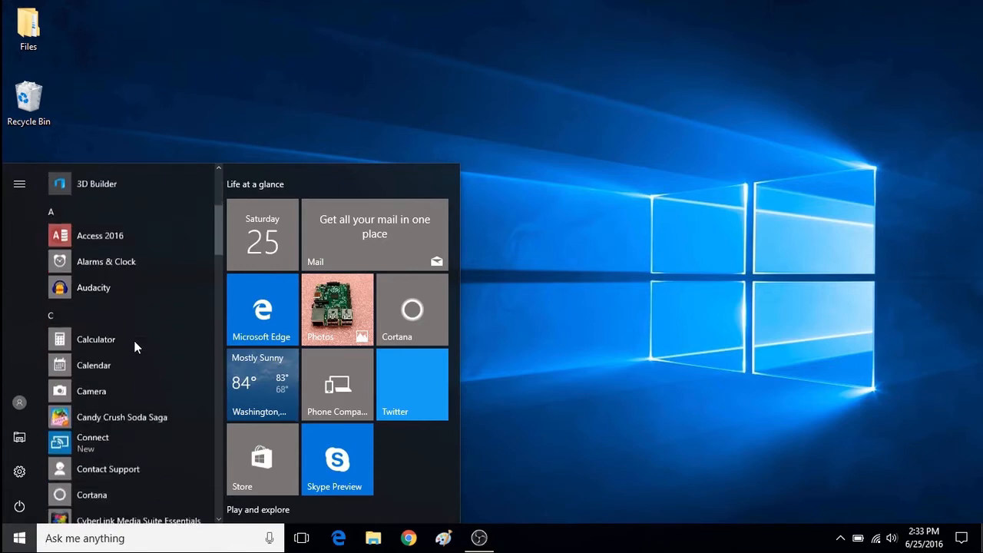
scroll("down", 3)
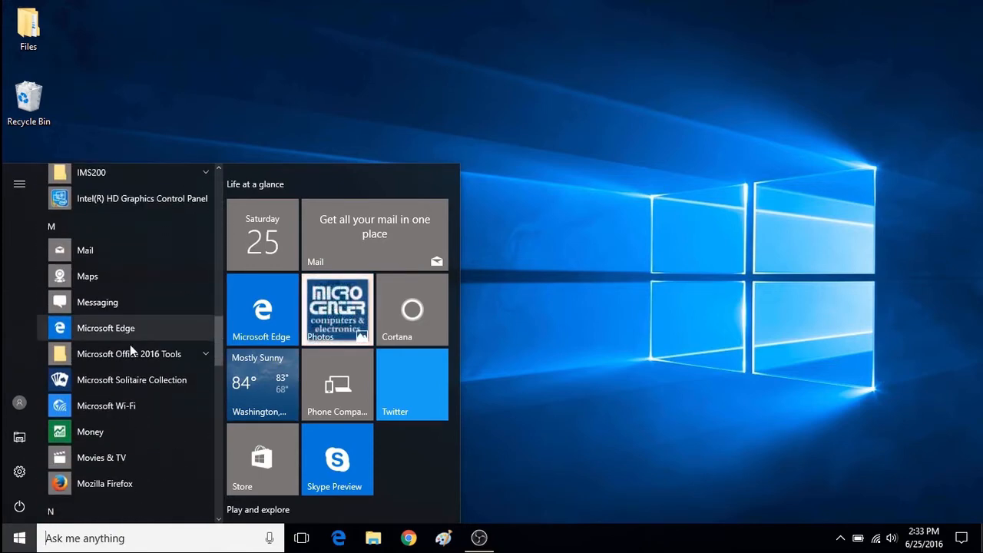
scroll("down", 3)
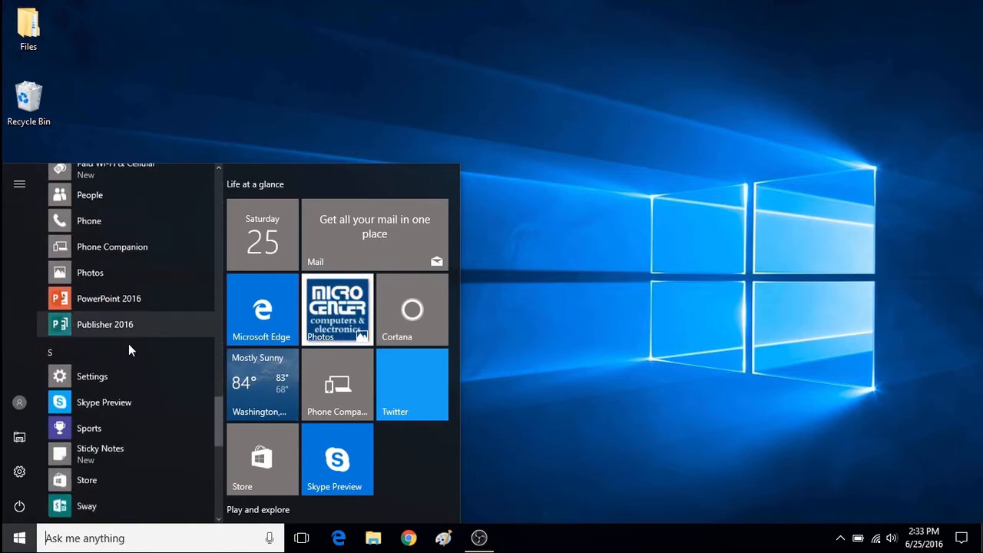
scroll("down", 3)
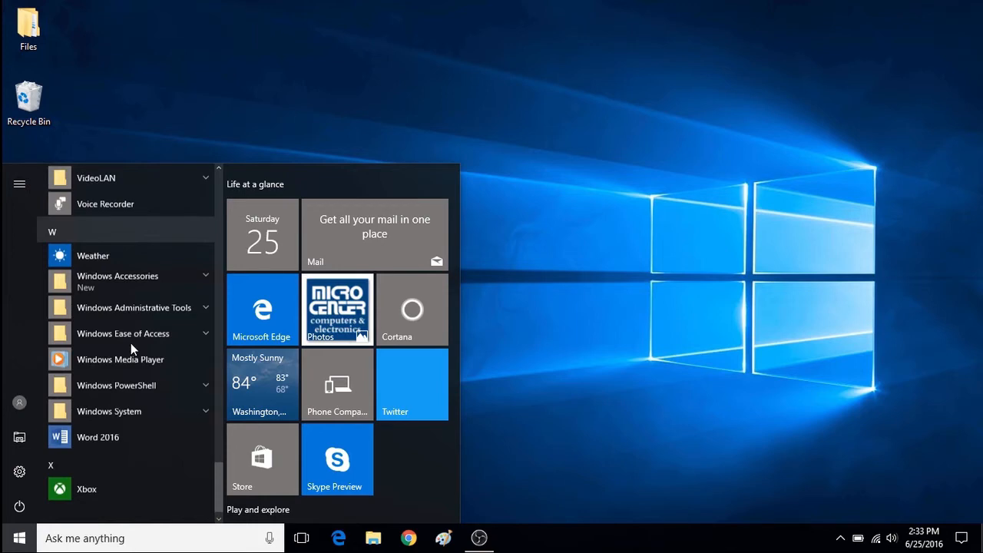
Launch Word 2016, create a blank document, and show the Account page
left_click(97, 437)
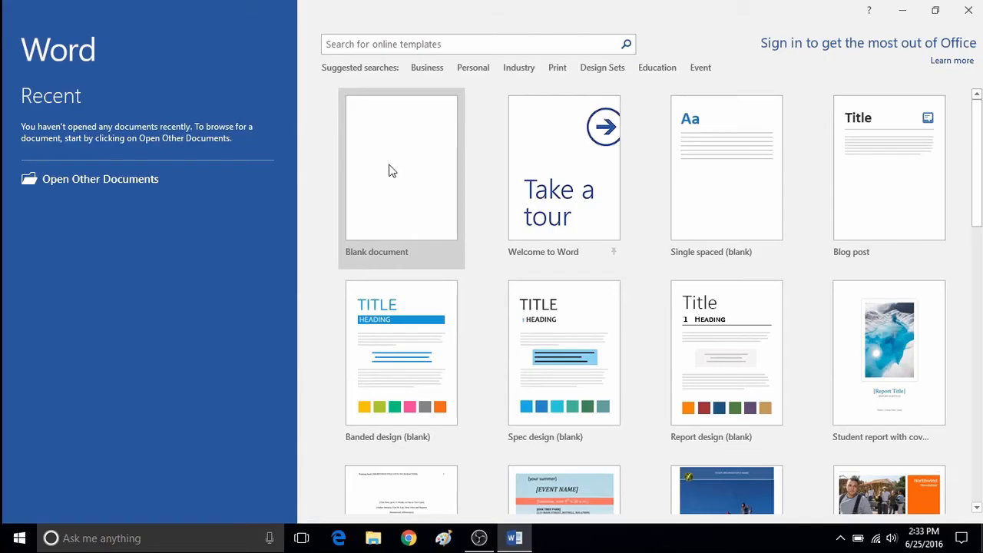
left_click(400, 168)
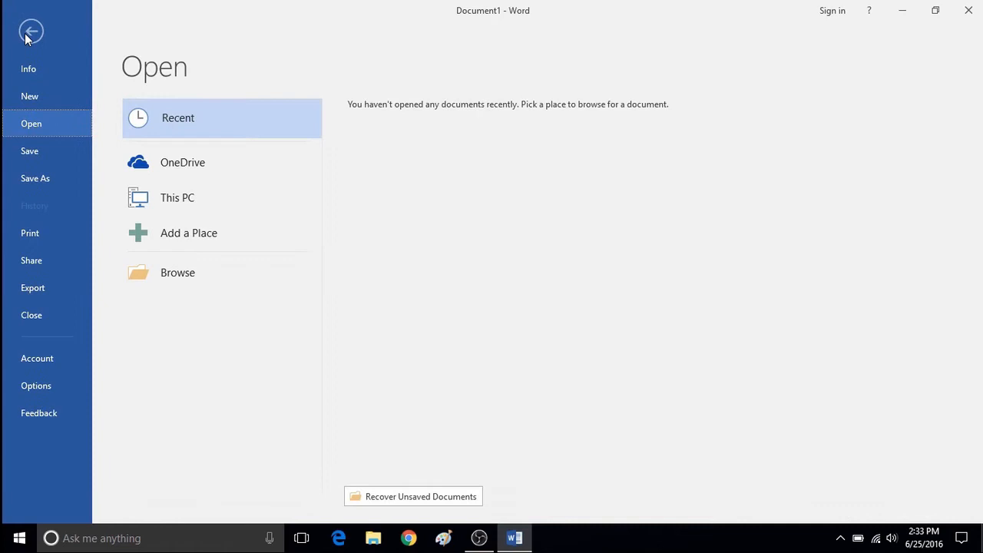
mouse_move(36, 358)
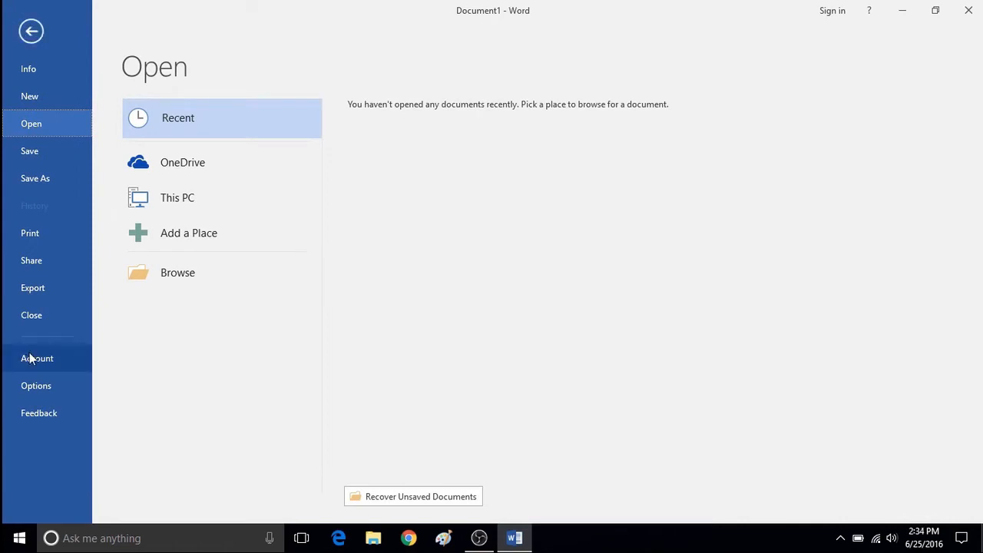
left_click(36, 358)
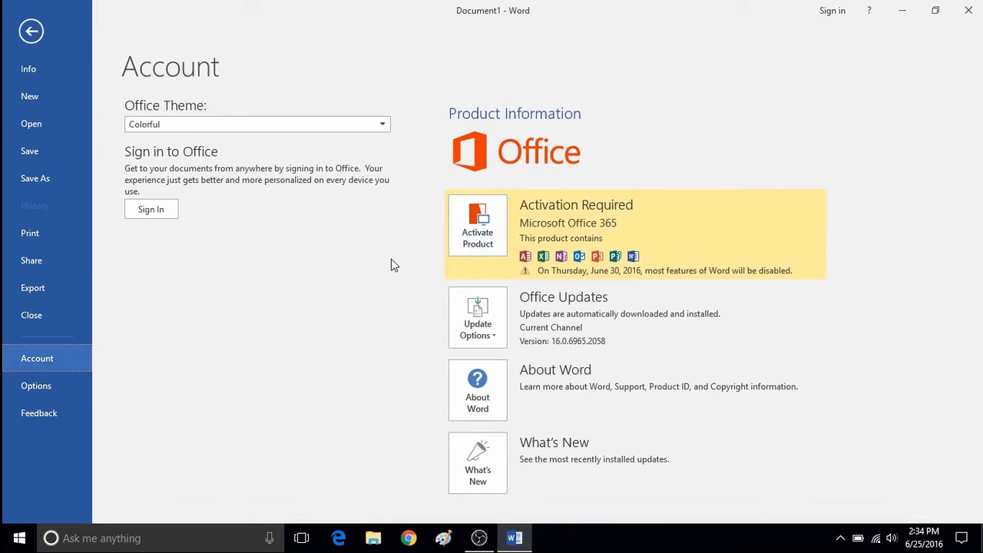
Choose Update Now from Update Options to check for Office updates
left_click(477, 317)
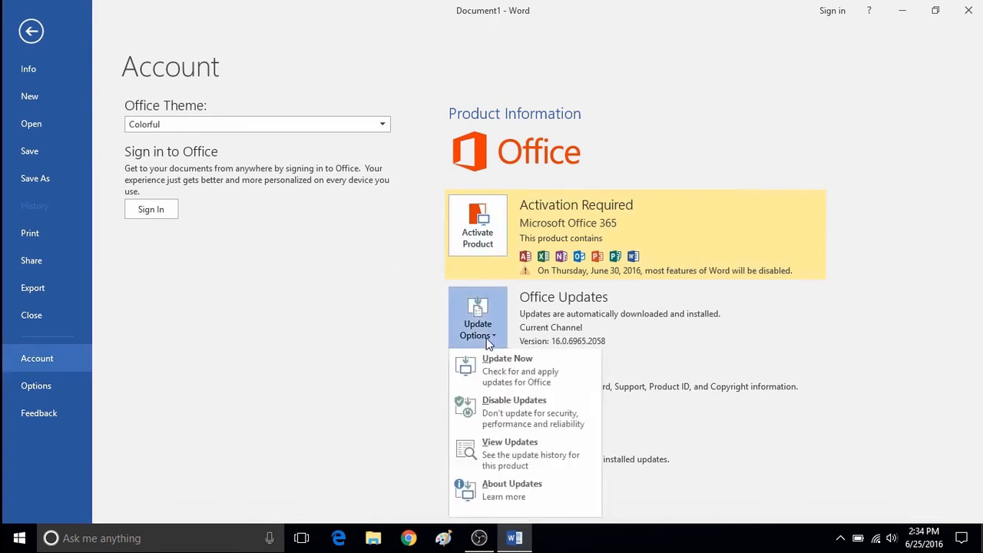
left_click(508, 359)
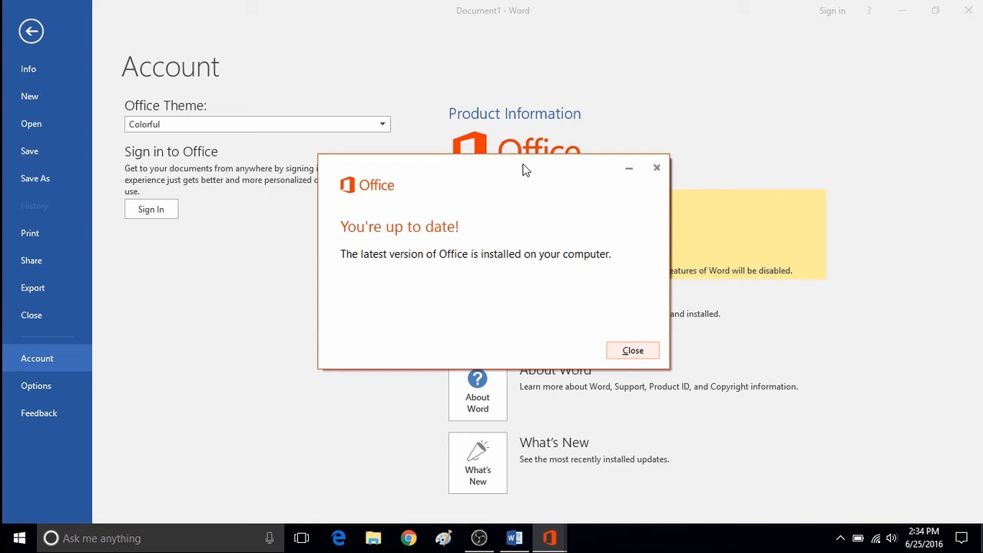
mouse_move(551, 259)
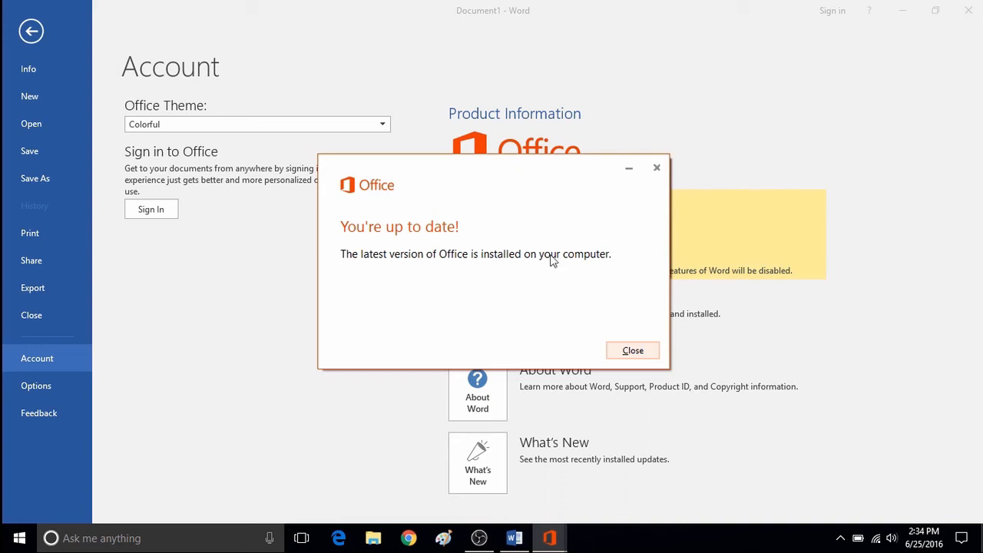
Close the 'You're up to date!' message
left_click(632, 350)
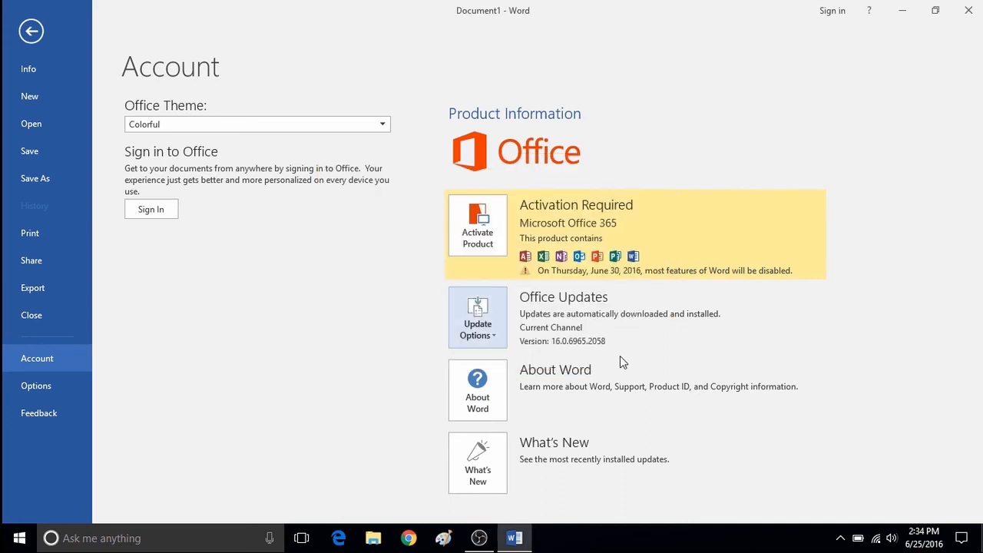
mouse_move(562, 382)
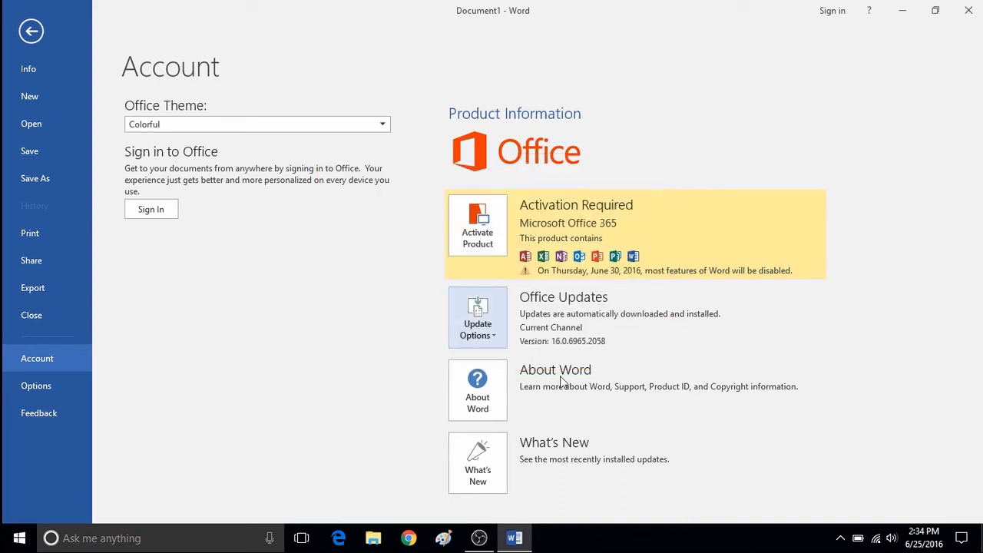
mouse_move(477, 389)
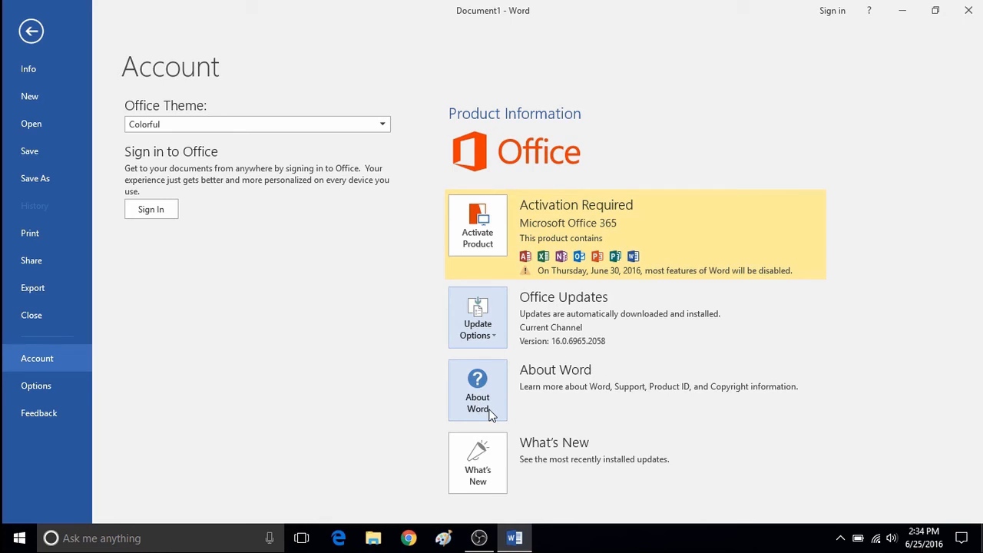